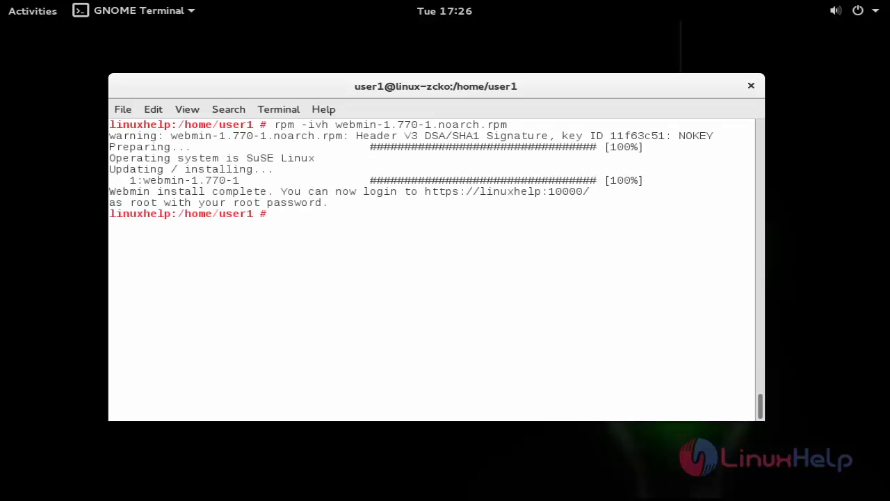
{"action": "mouse_move", "coordinate": [585, 291]}
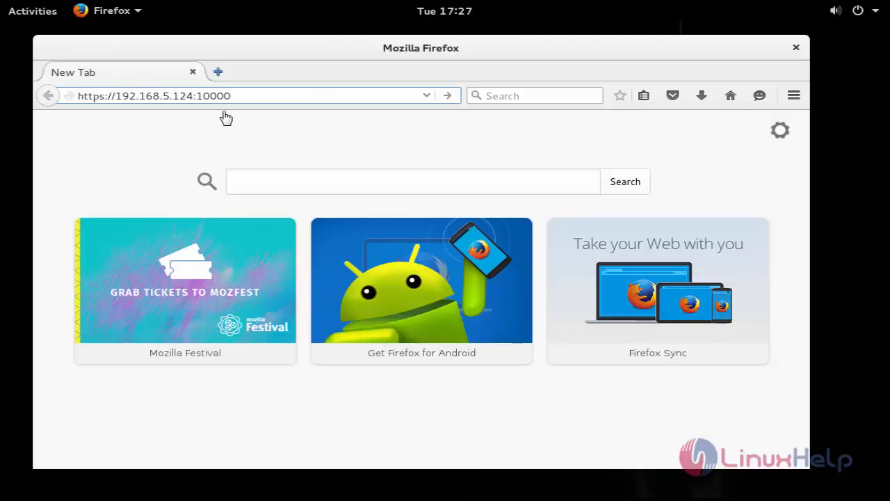
{"action": "key", "text": "Return"}
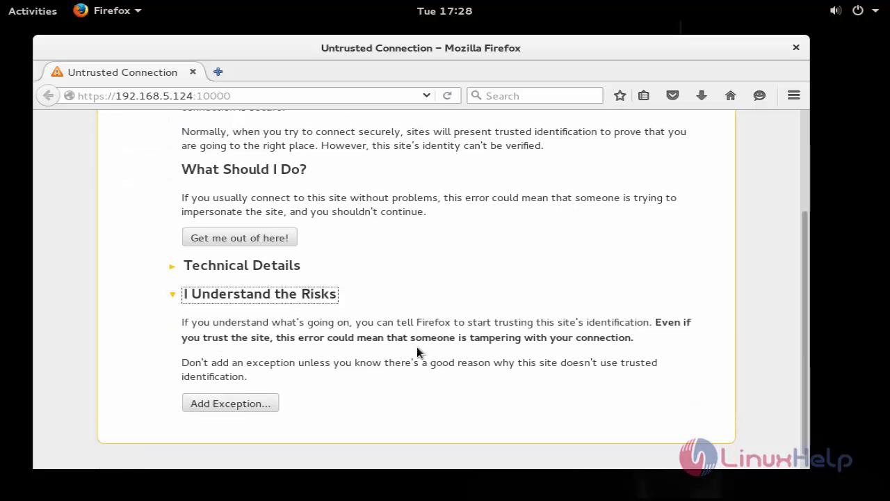